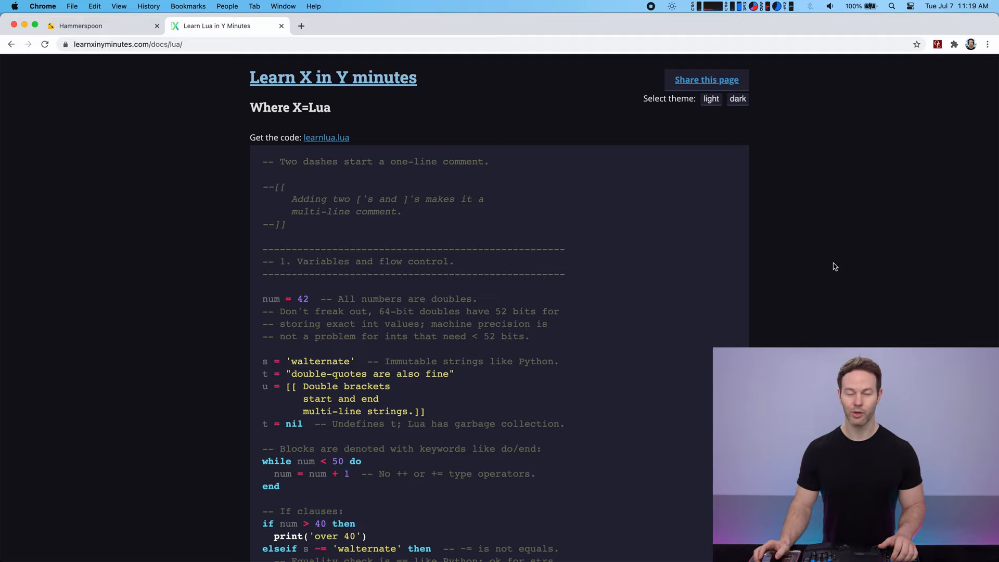
mouse_move(443, 243)
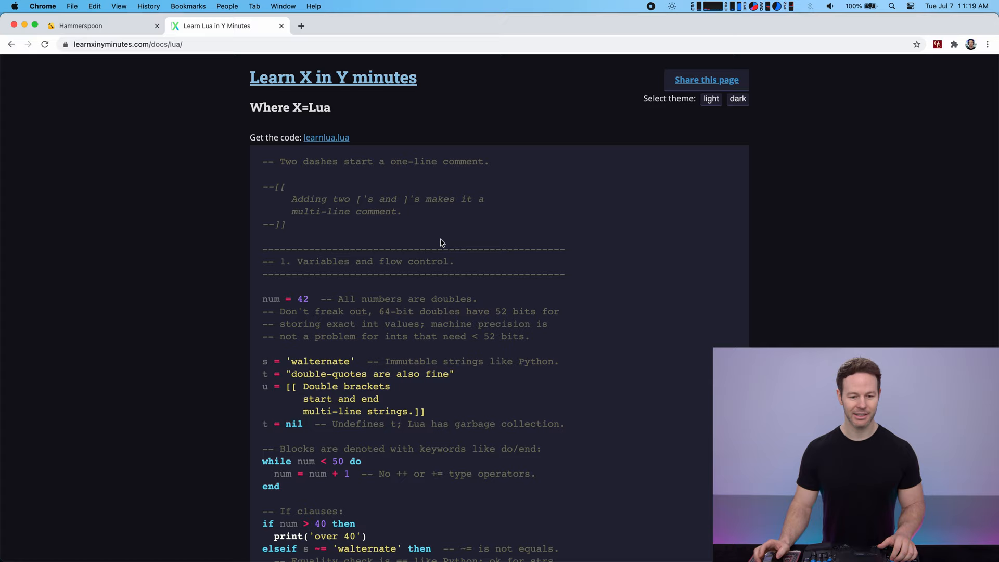
- Open init.lua from .hammerspoon with its Hello World alert hotkey, beside the Hammerspoon console
scroll(down, 3)
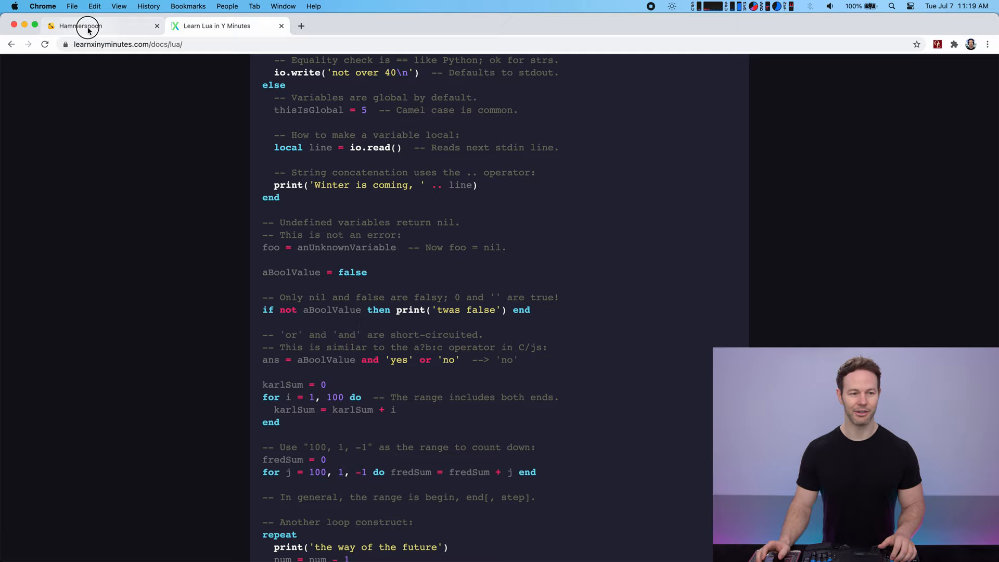
click(80, 26)
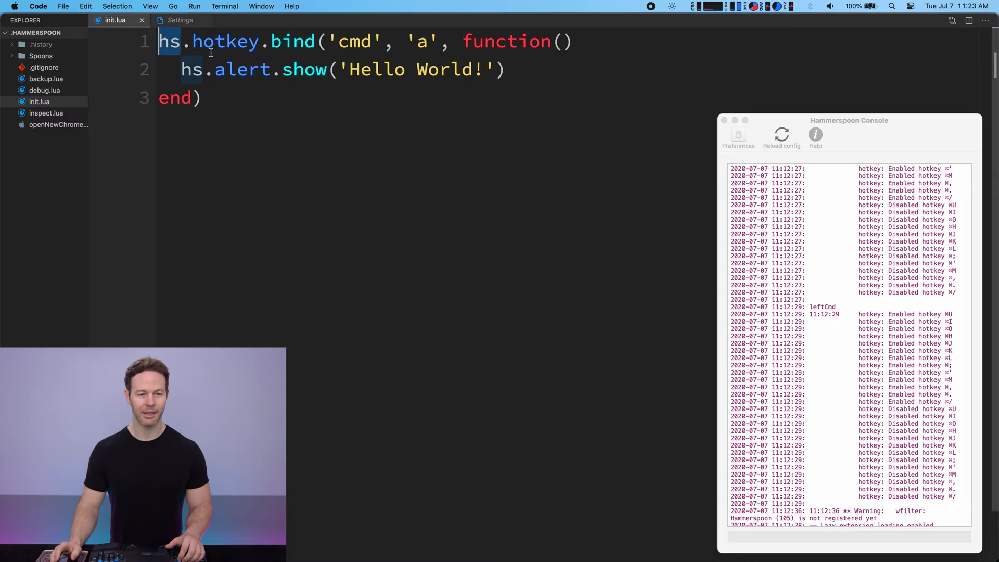
click(781, 135)
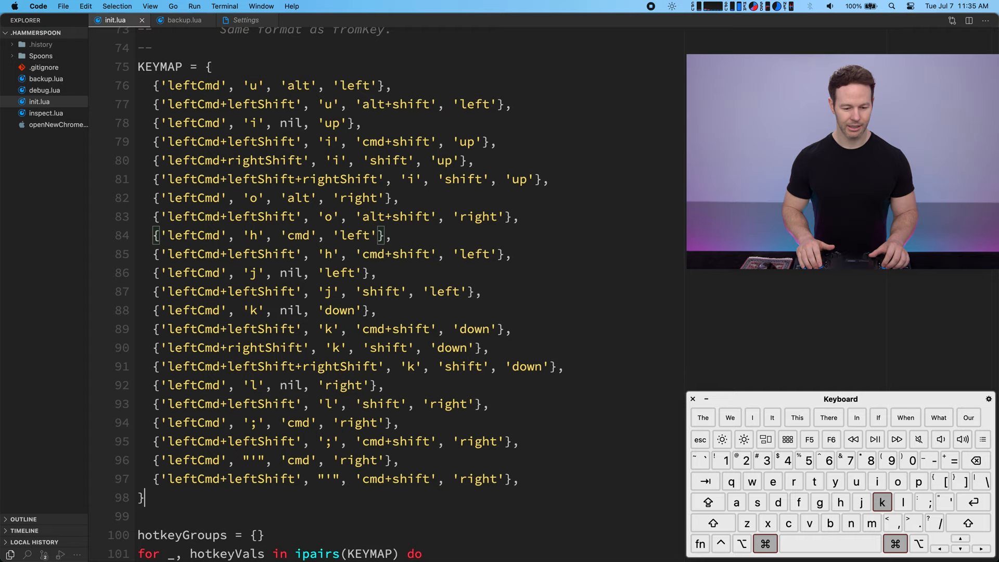
scroll(down, 3)
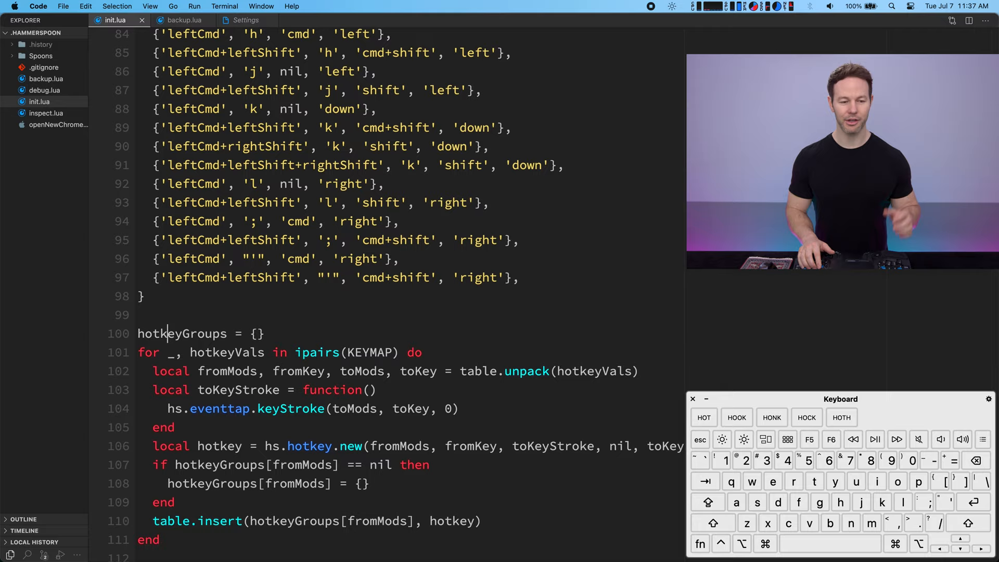
- Scroll to init.lua's Chrome hotkeys section and trigger Cmd+Escape to open a blank Chrome tab
scroll(down, 3)
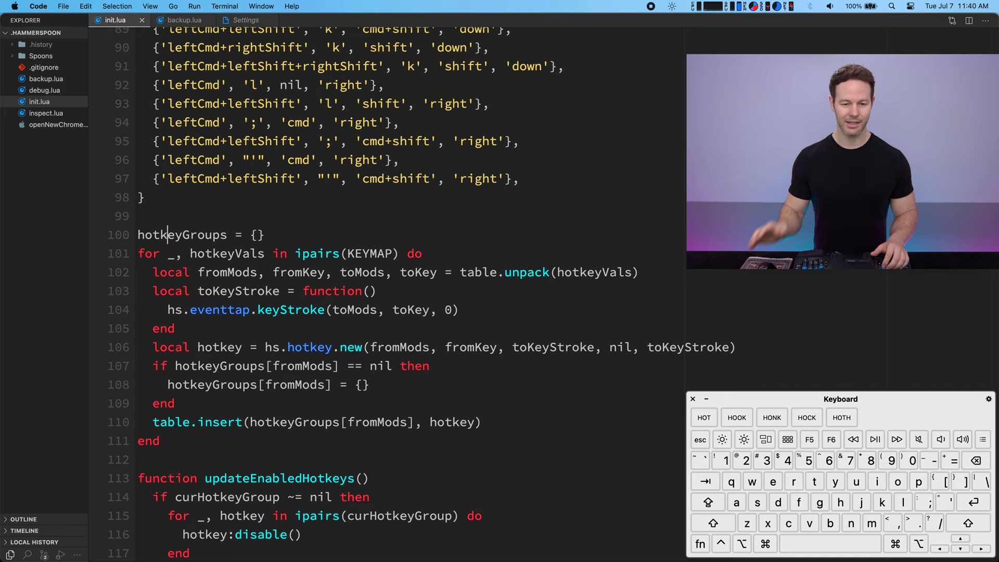
scroll(down, 3)
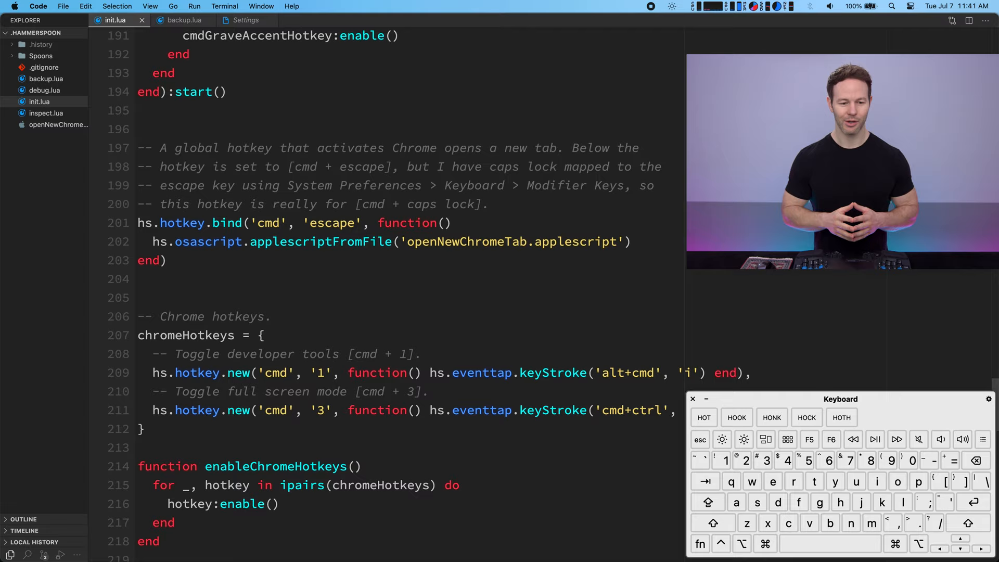
key(cmd+escape)
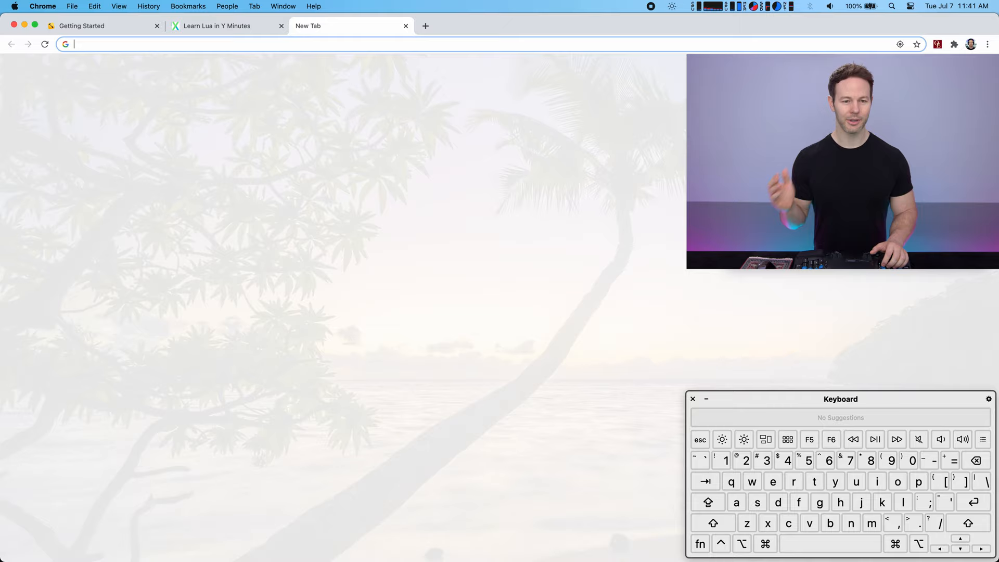